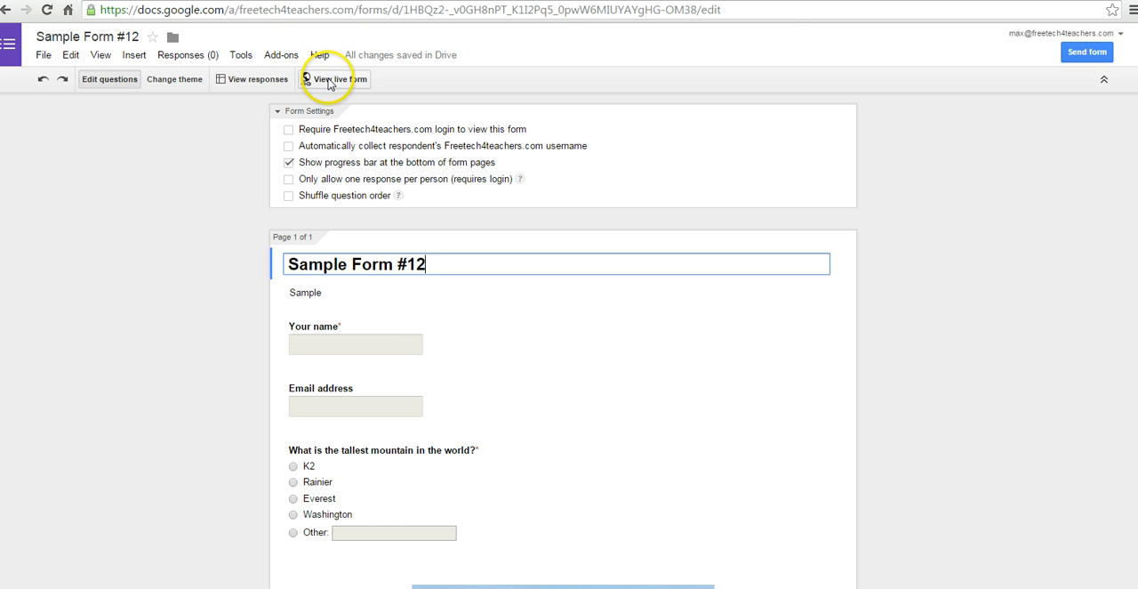
- View the live, fillable version of Sample Form #12
left_click(335, 79)
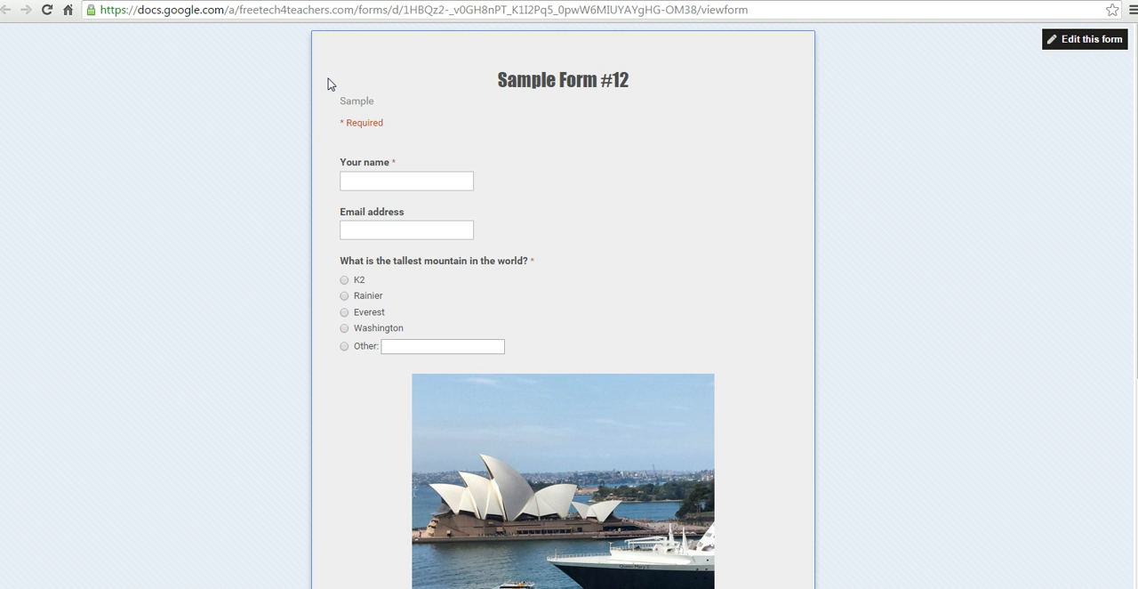
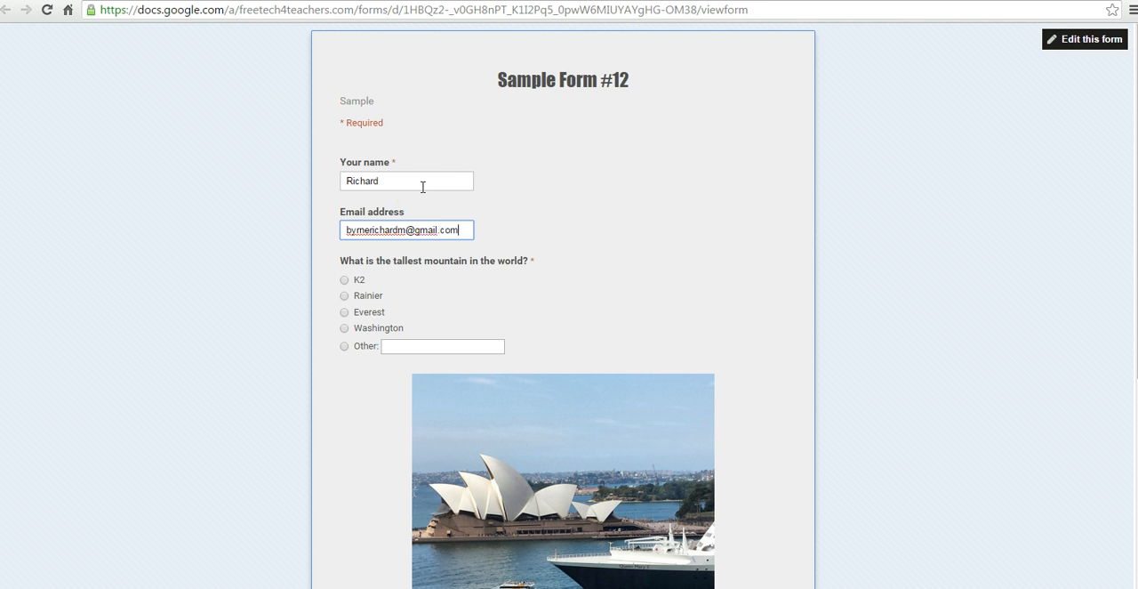
- Answer Everest and Australia, then submit the response
left_click(344, 312)
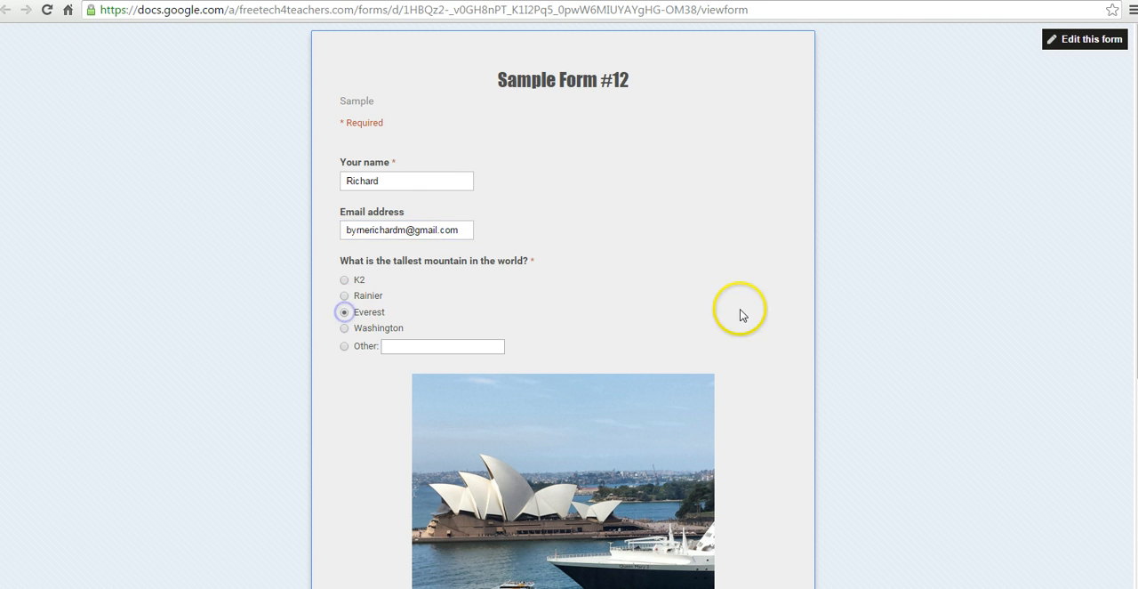
left_click(345, 381)
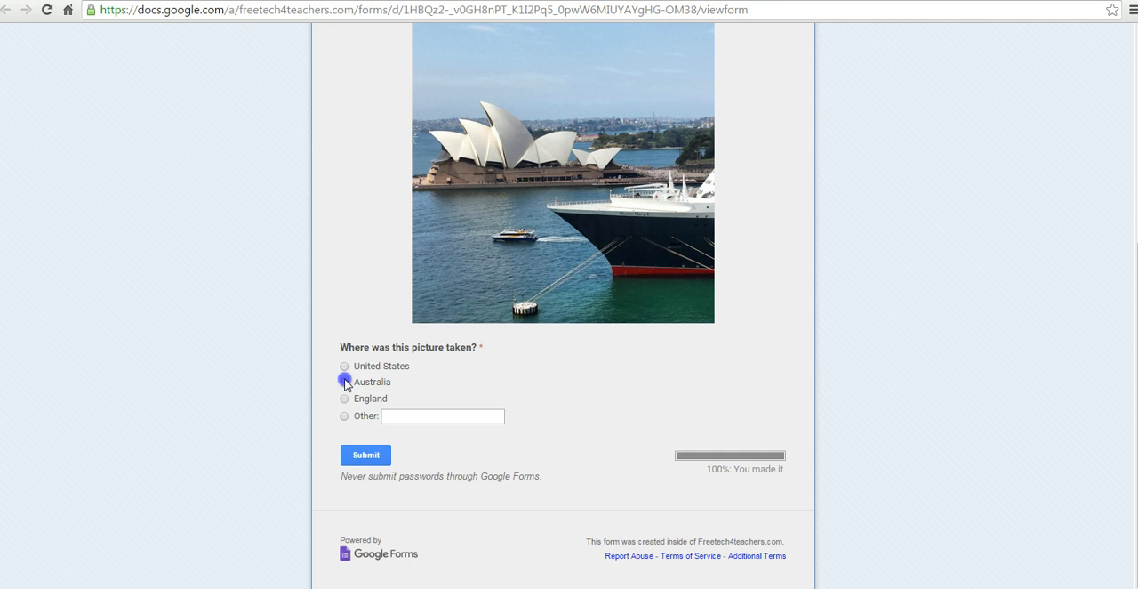
left_click(365, 455)
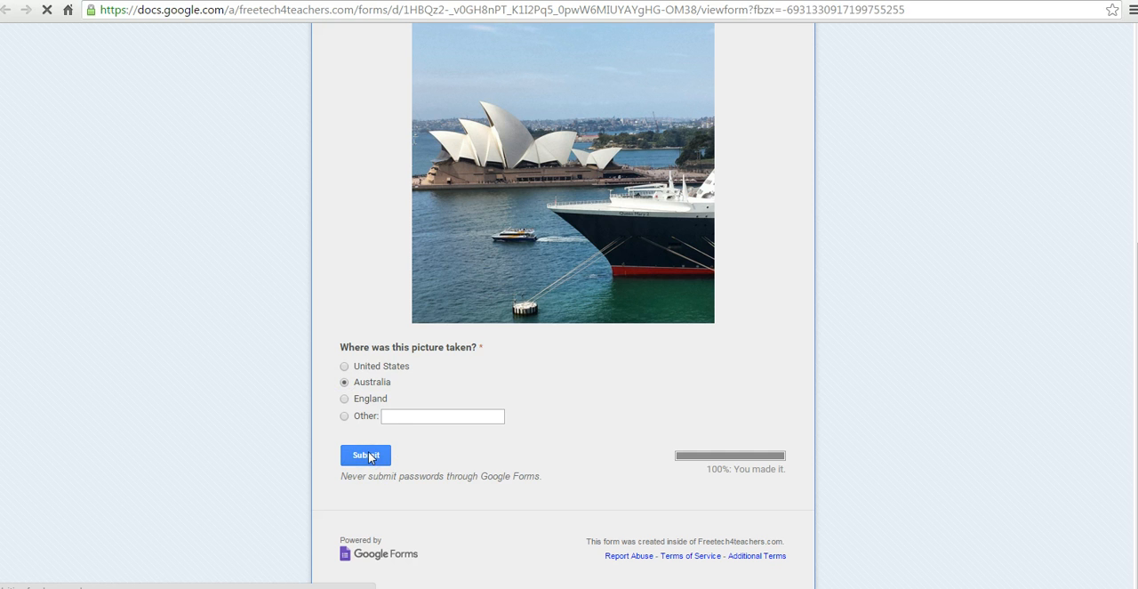
left_click(365, 454)
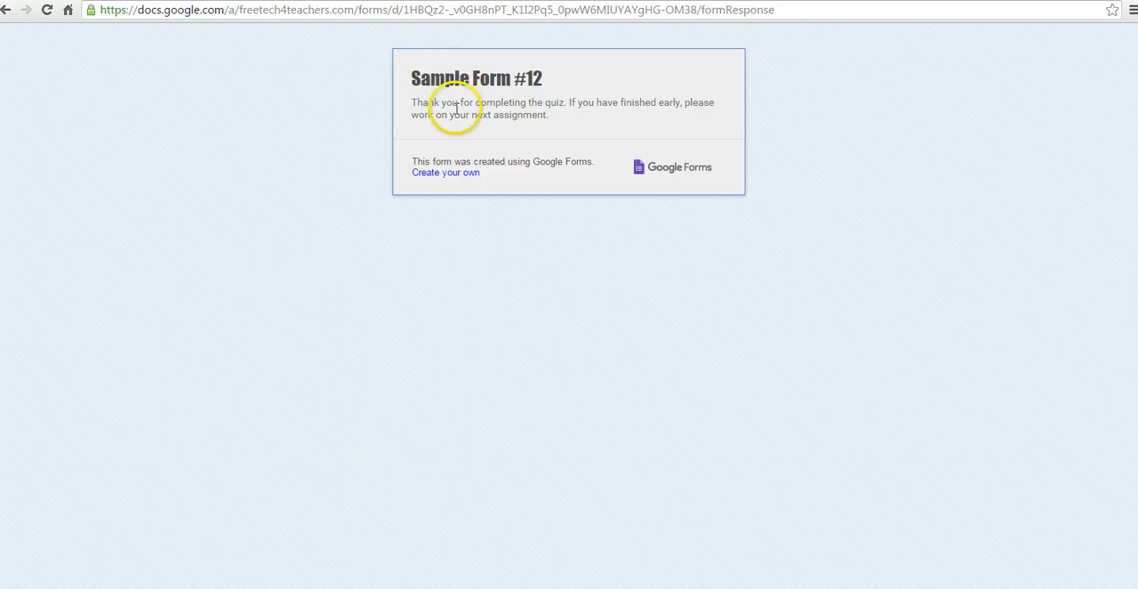
mouse_move(428, 108)
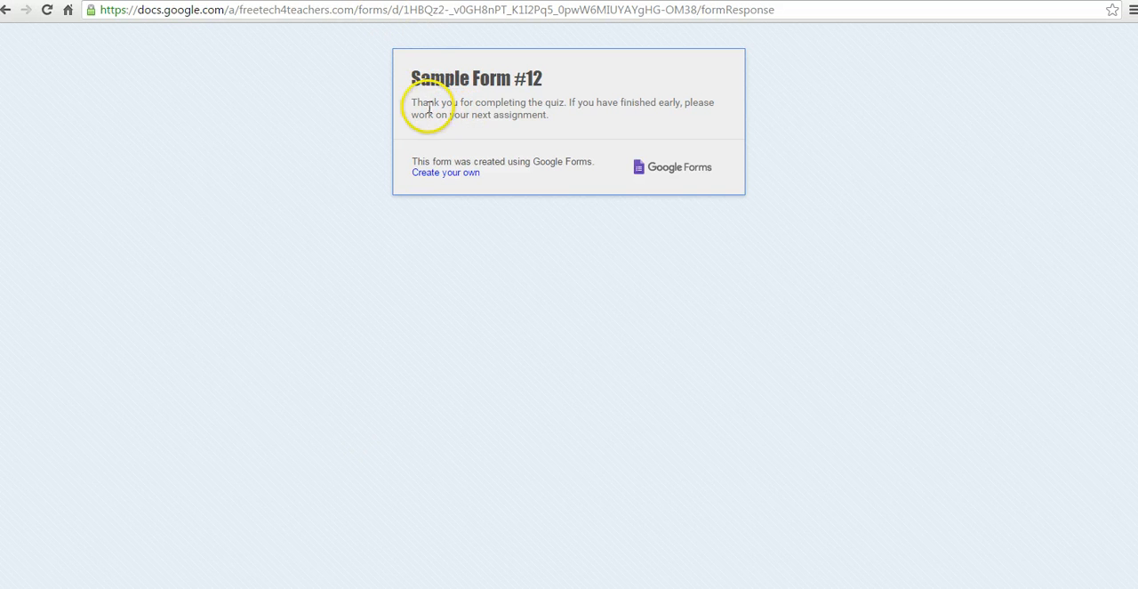
mouse_move(579, 106)
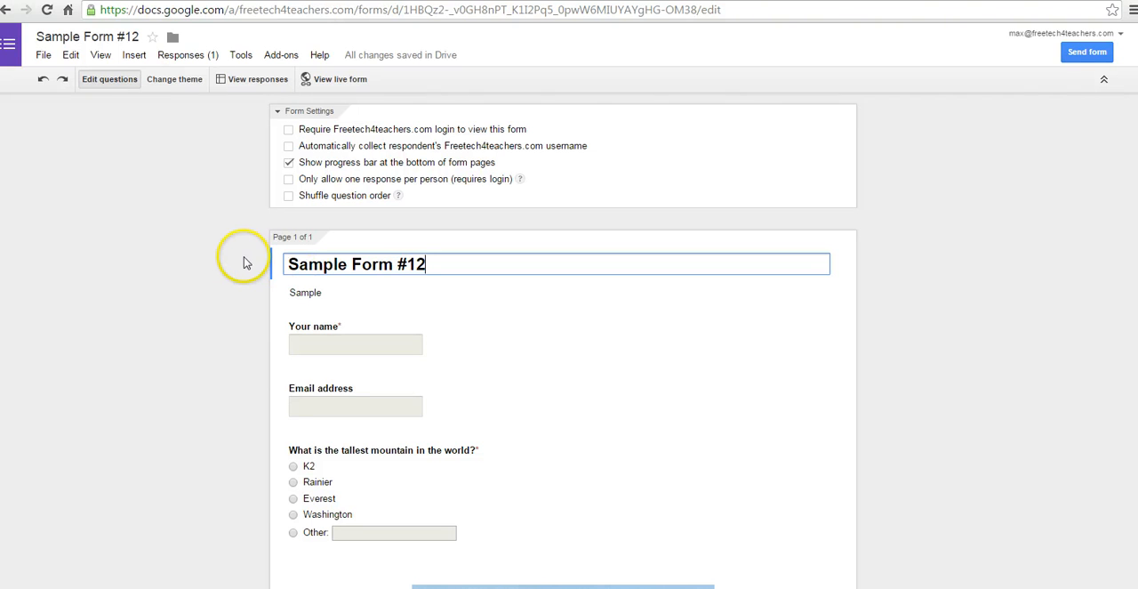
mouse_move(203, 139)
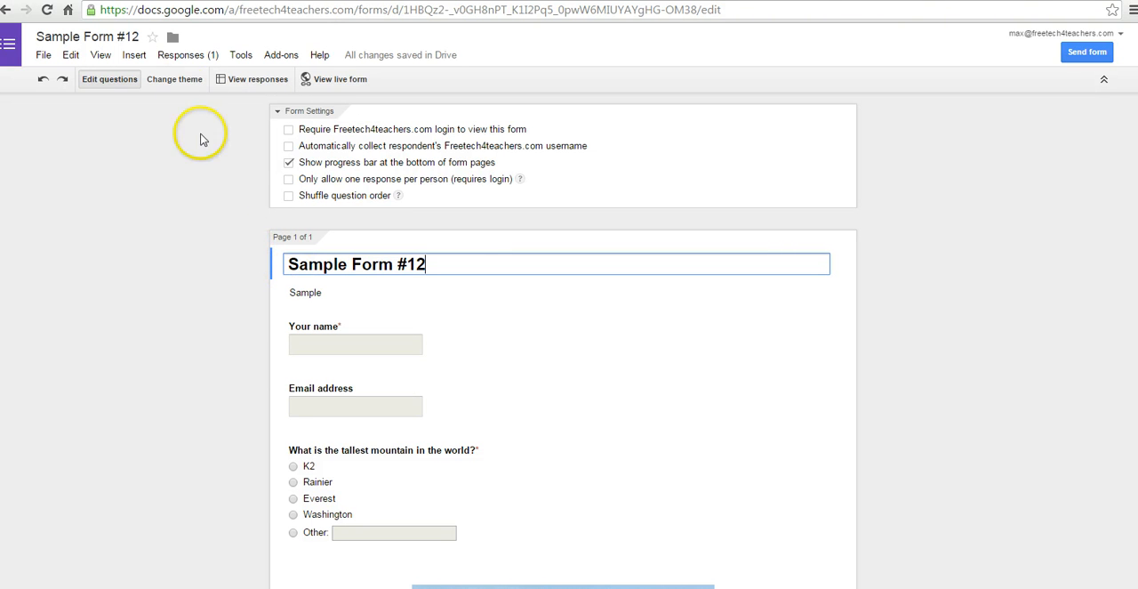
mouse_move(188, 55)
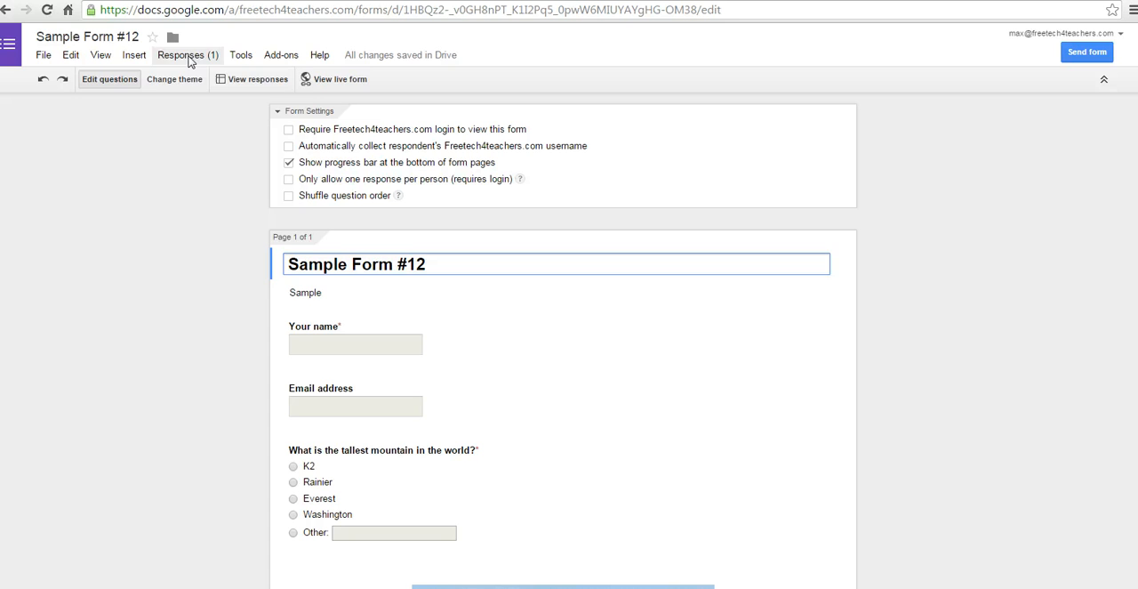
- Turn off accepting responses so the form shows its closed message
left_click(188, 54)
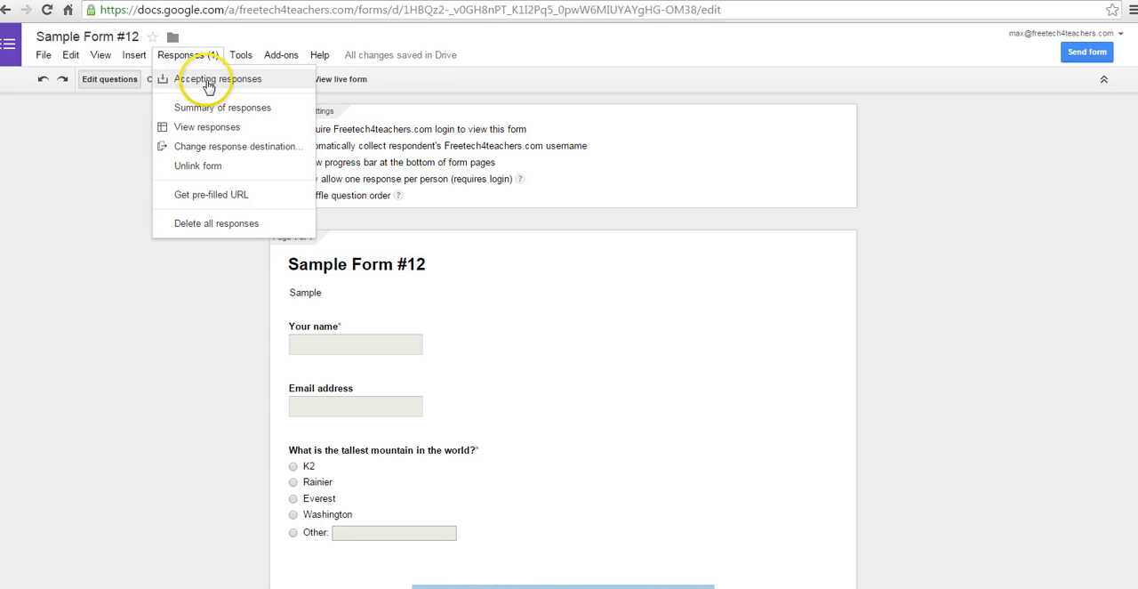
left_click(218, 78)
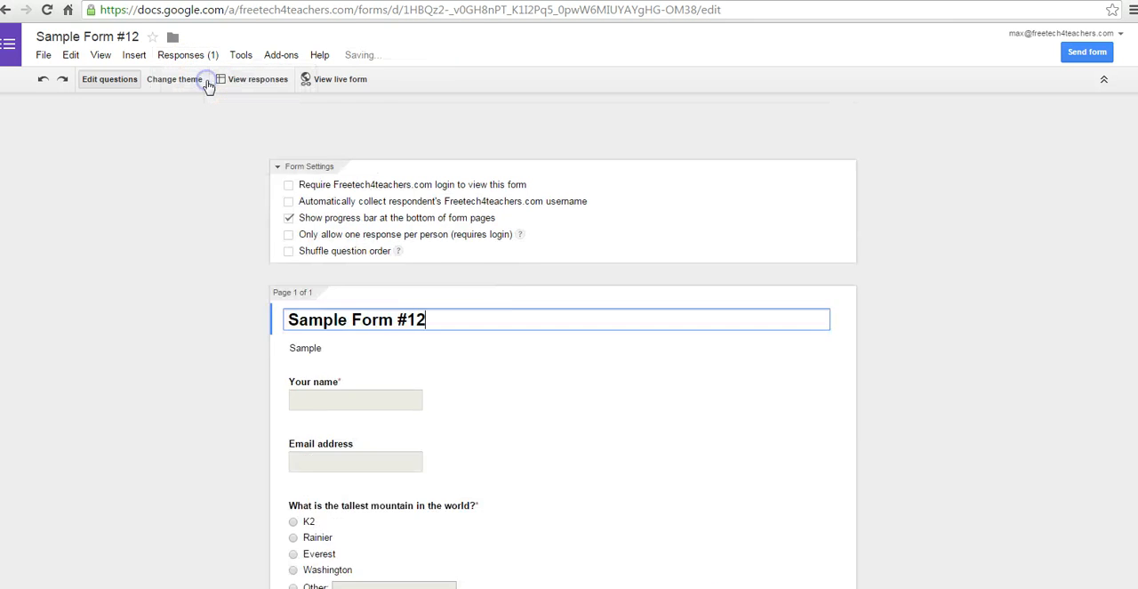
left_click(208, 85)
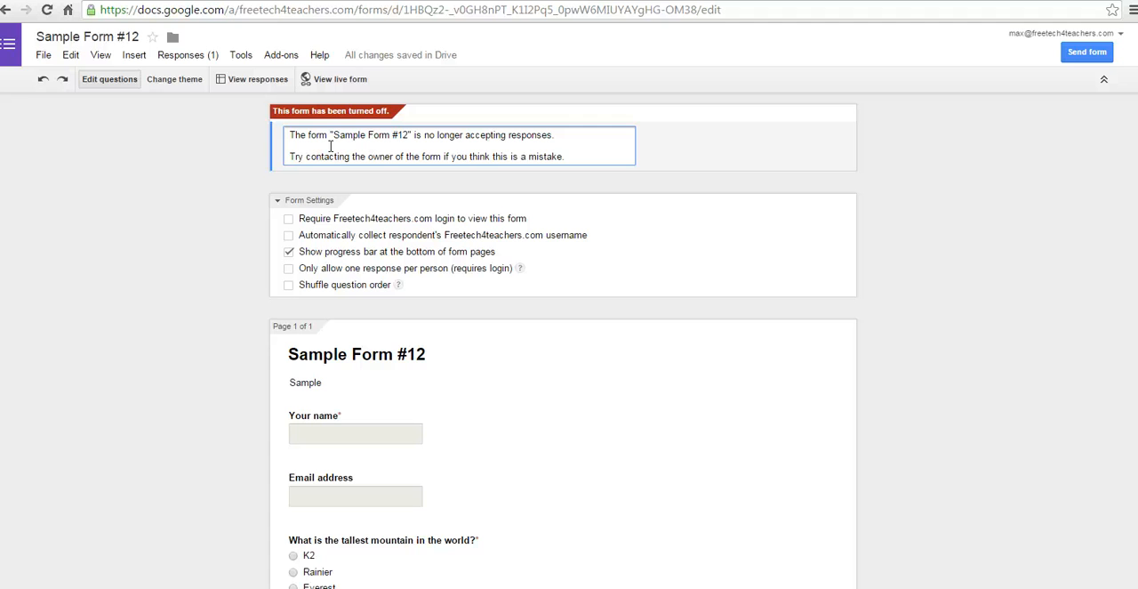
left_click(565, 156)
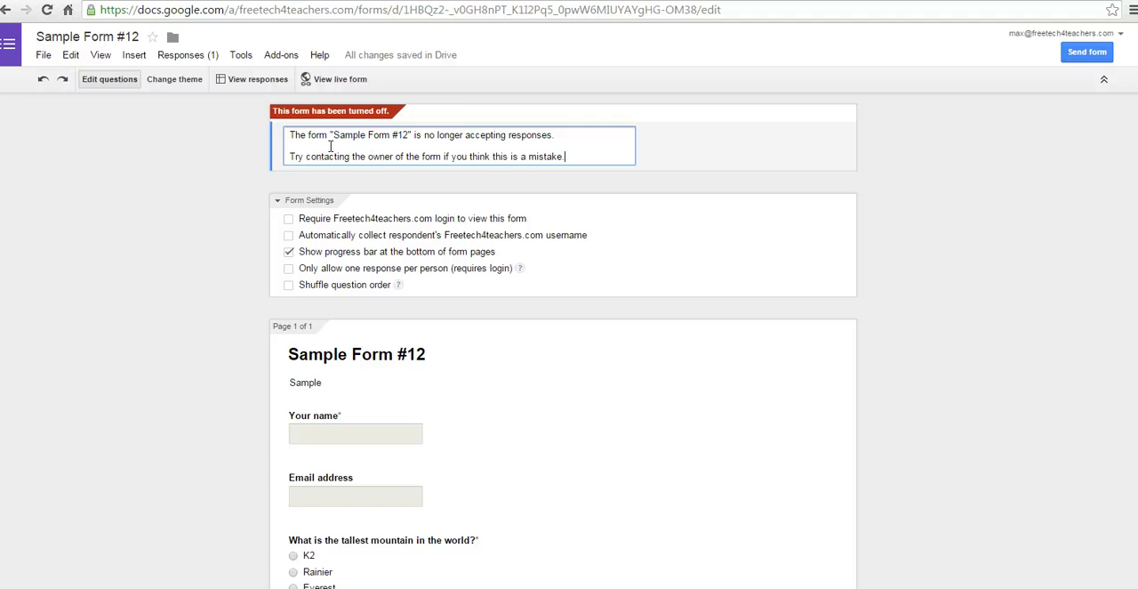
- Switch the form back to accepting responses via the Responses menu
left_click(186, 55)
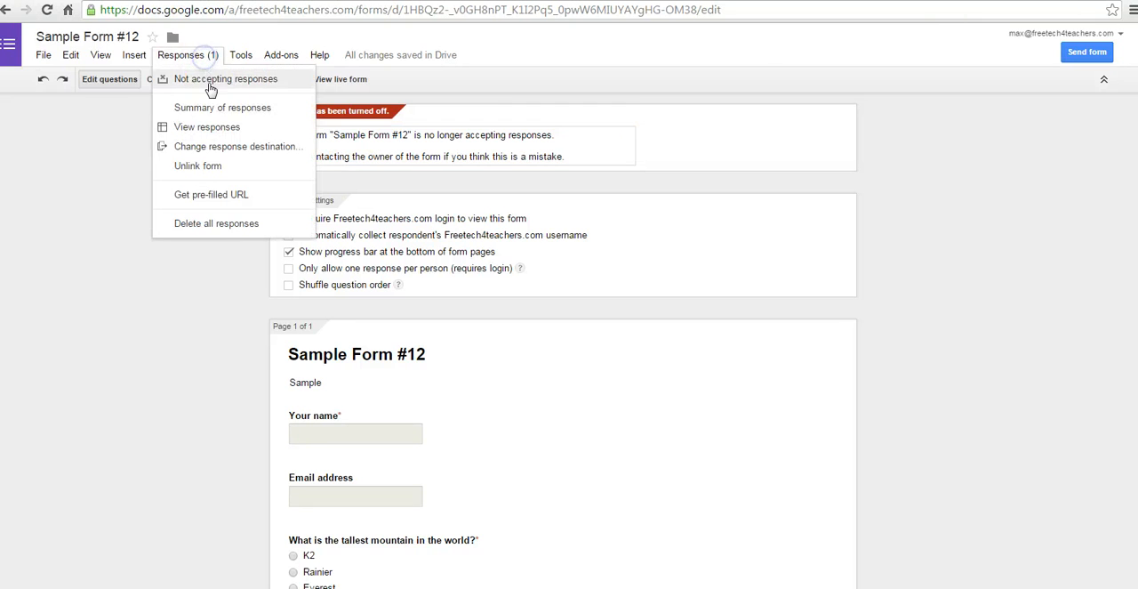
left_click(226, 78)
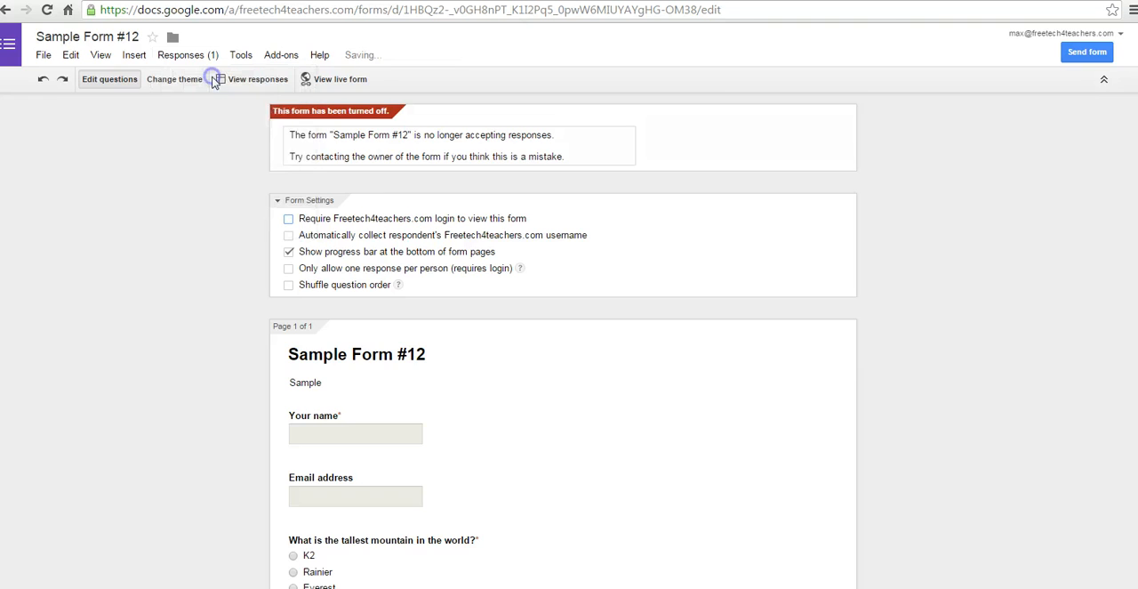
left_click(184, 54)
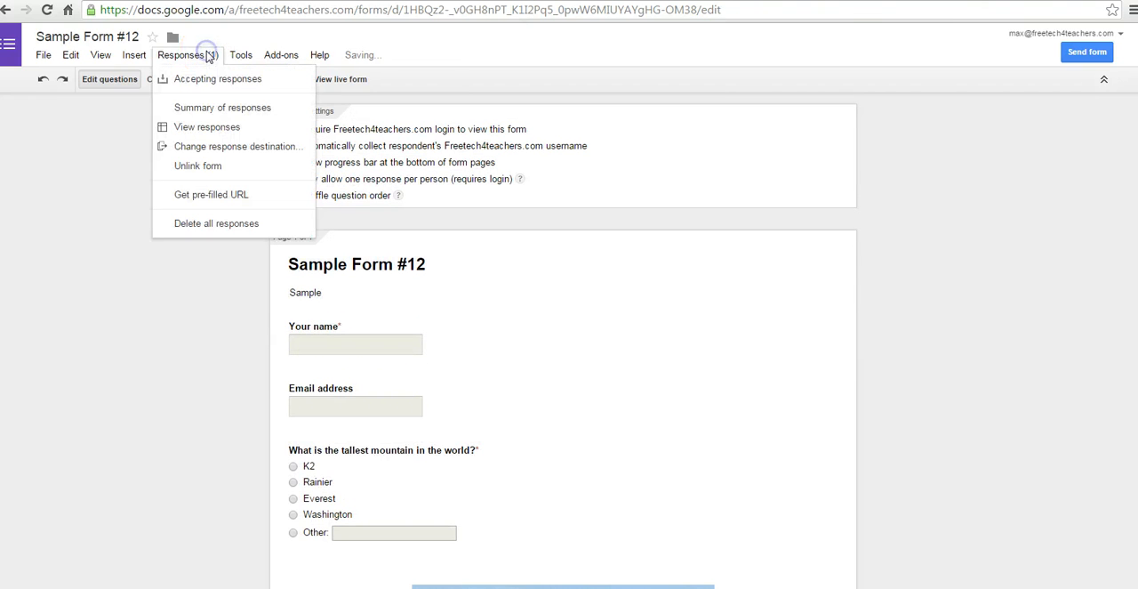
mouse_move(209, 117)
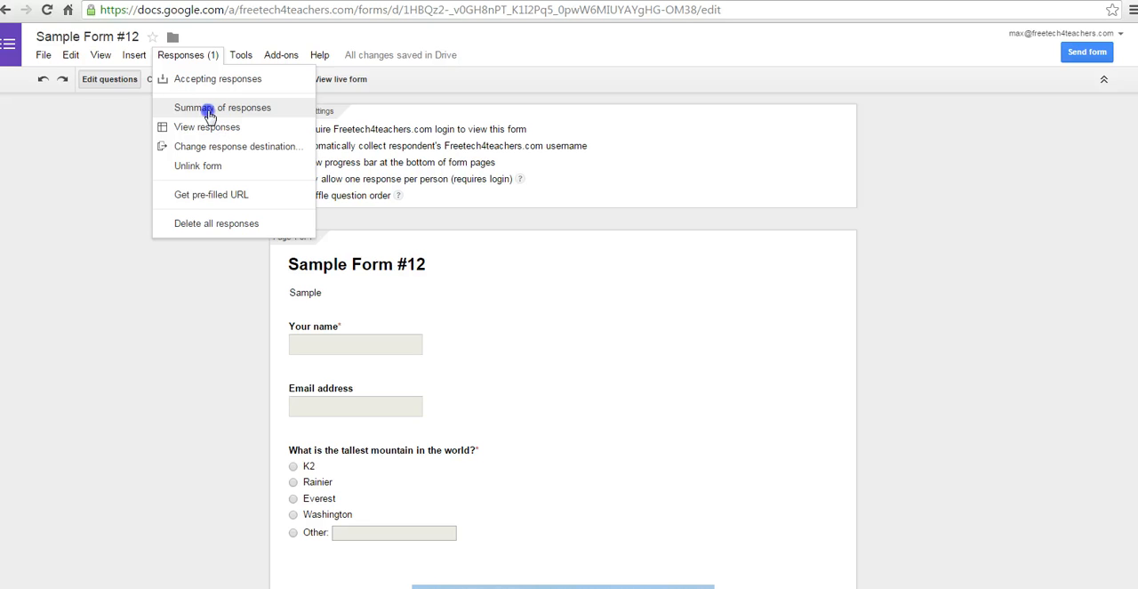
- Show the Summary of responses for Sample Form #12
left_click(222, 107)
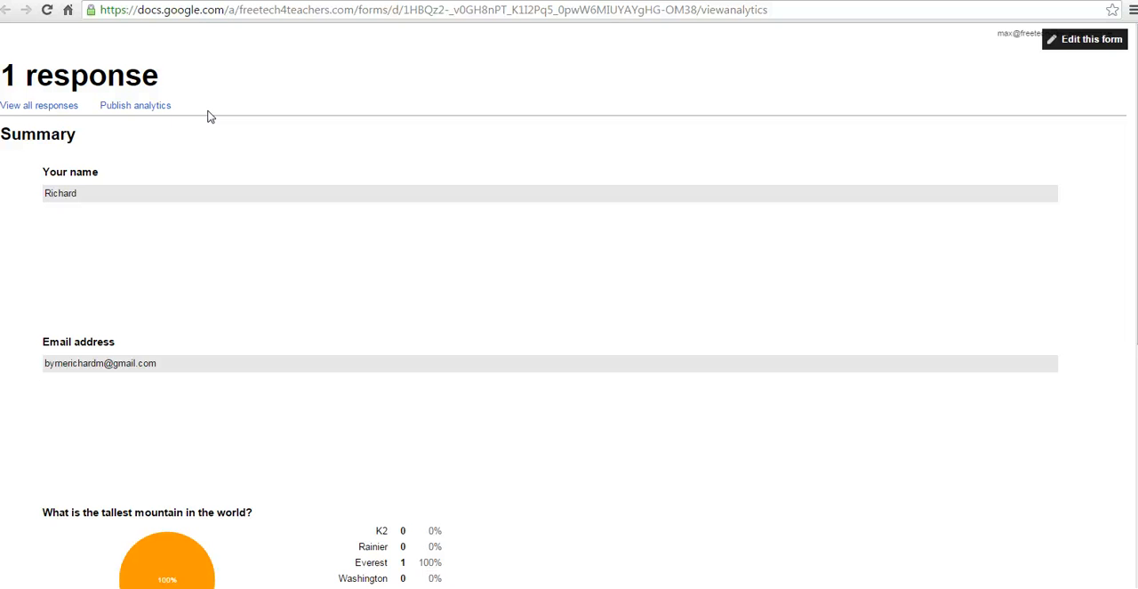
mouse_move(186, 103)
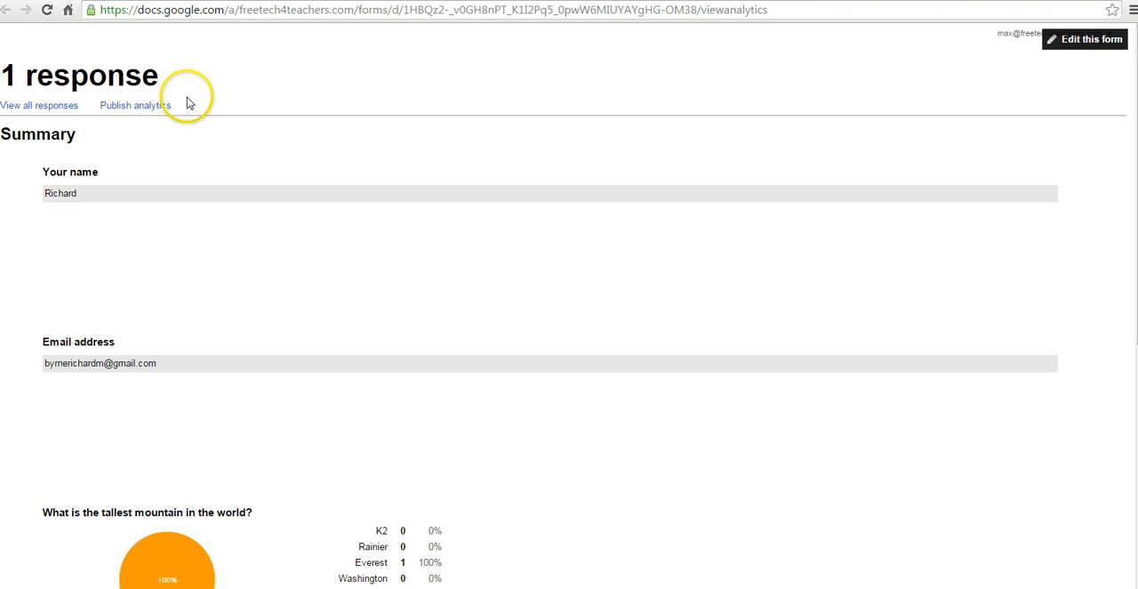
- Scroll the summary to the Australia 100% chart and daily-responses chart
scroll("down", 3)
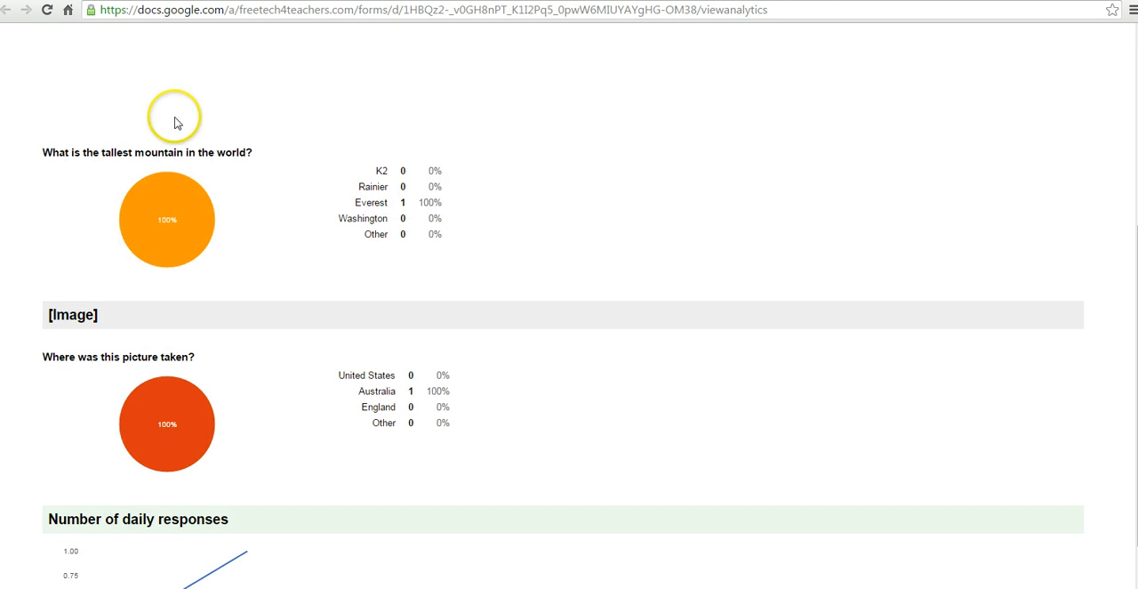
mouse_move(395, 207)
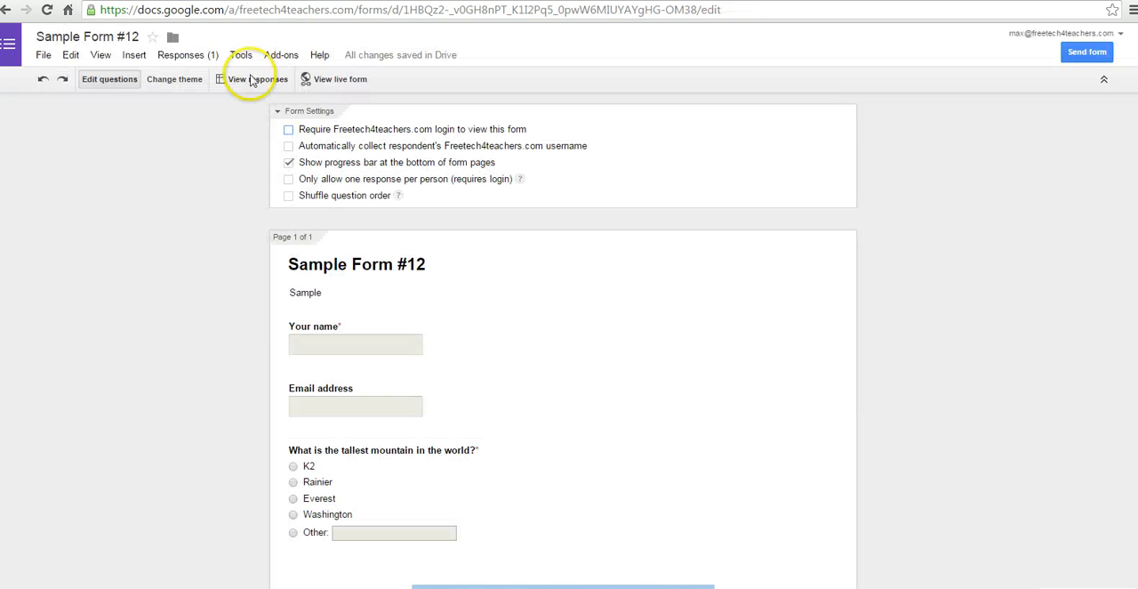
- View responses in the linked spreadsheet listing Richard, Everest and Australia
left_click(187, 54)
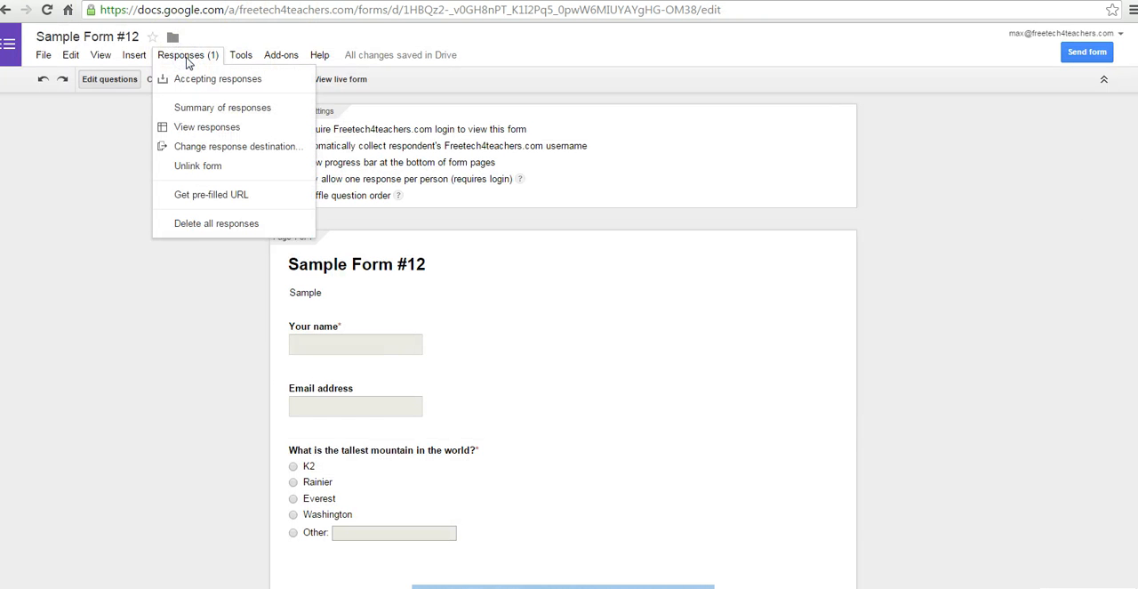
mouse_move(206, 126)
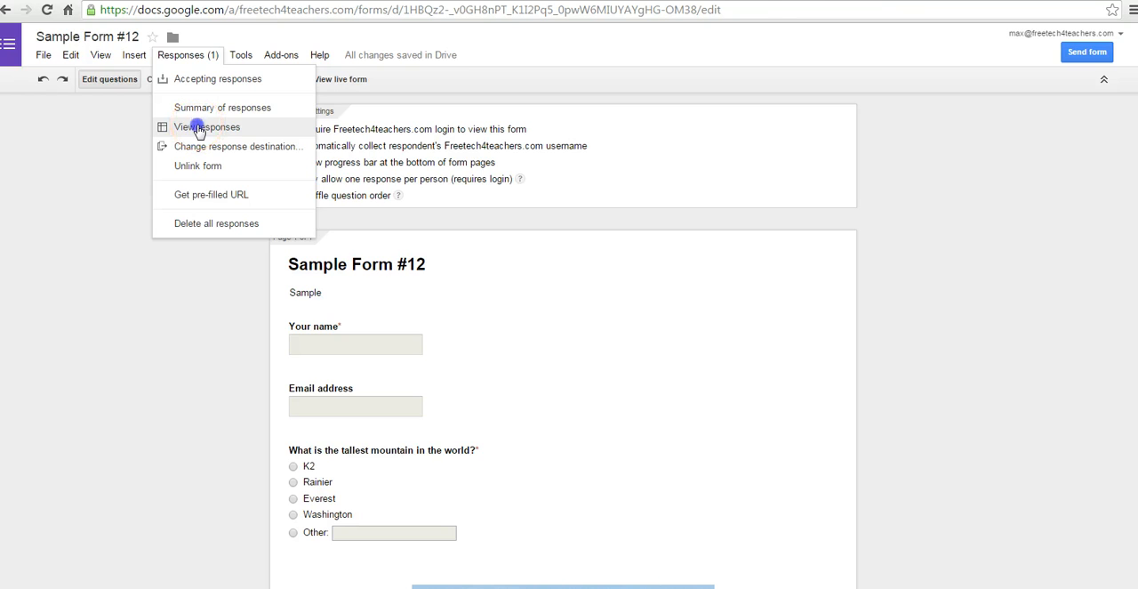
left_click(207, 126)
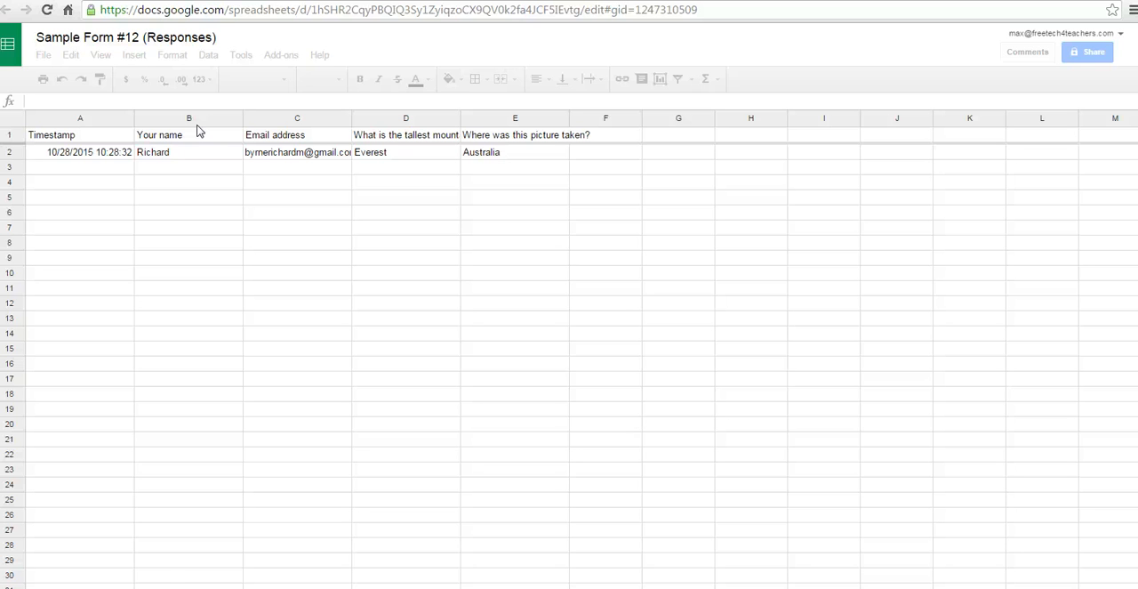
left_click(80, 134)
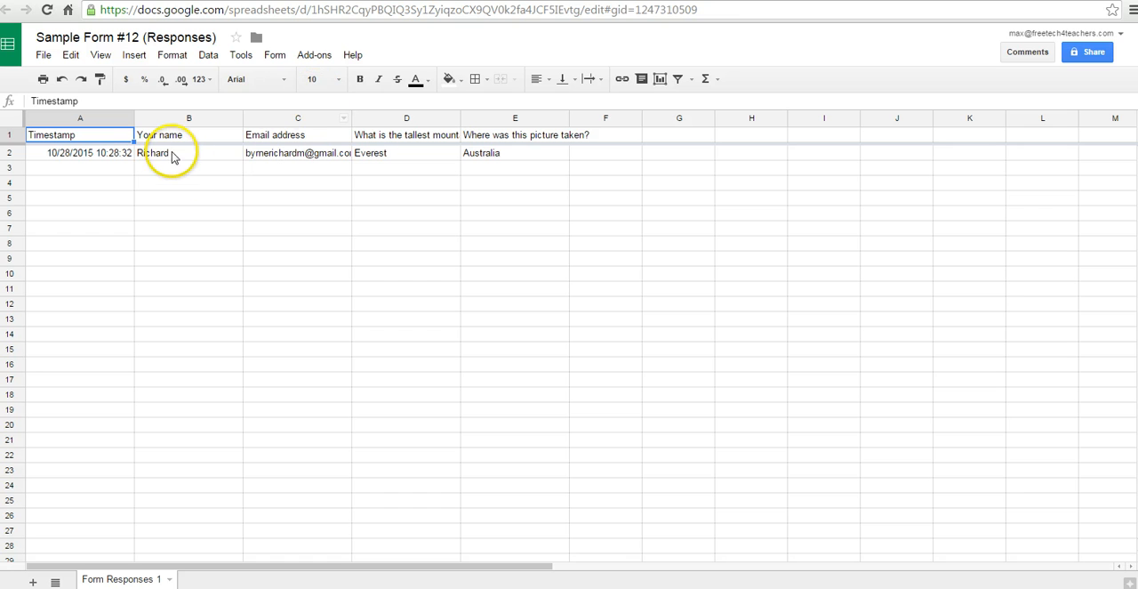
mouse_move(323, 175)
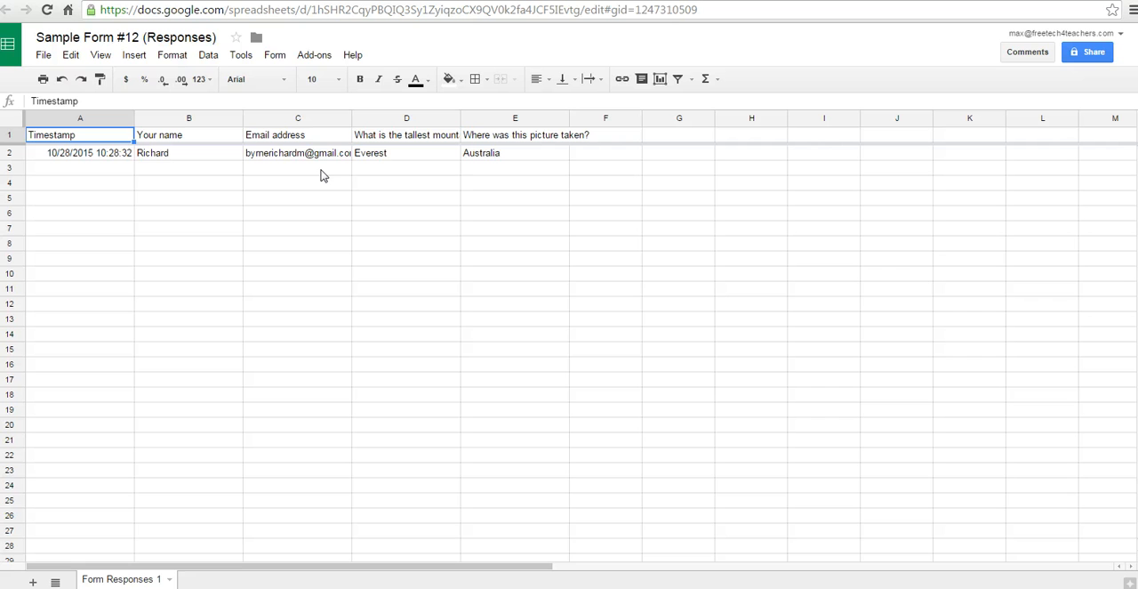
left_click(314, 54)
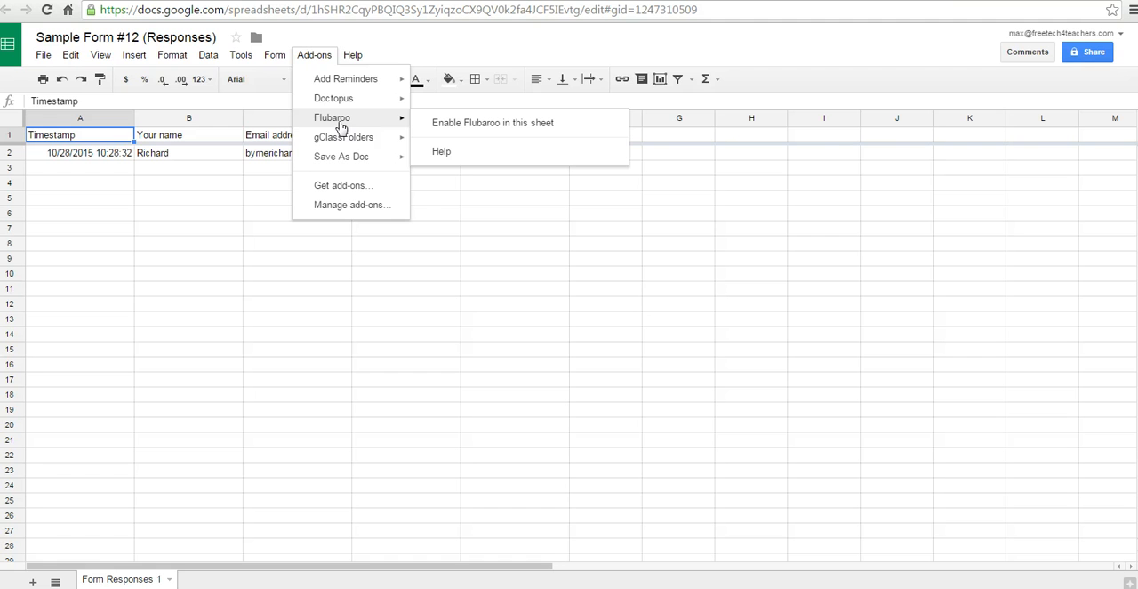
mouse_move(409, 123)
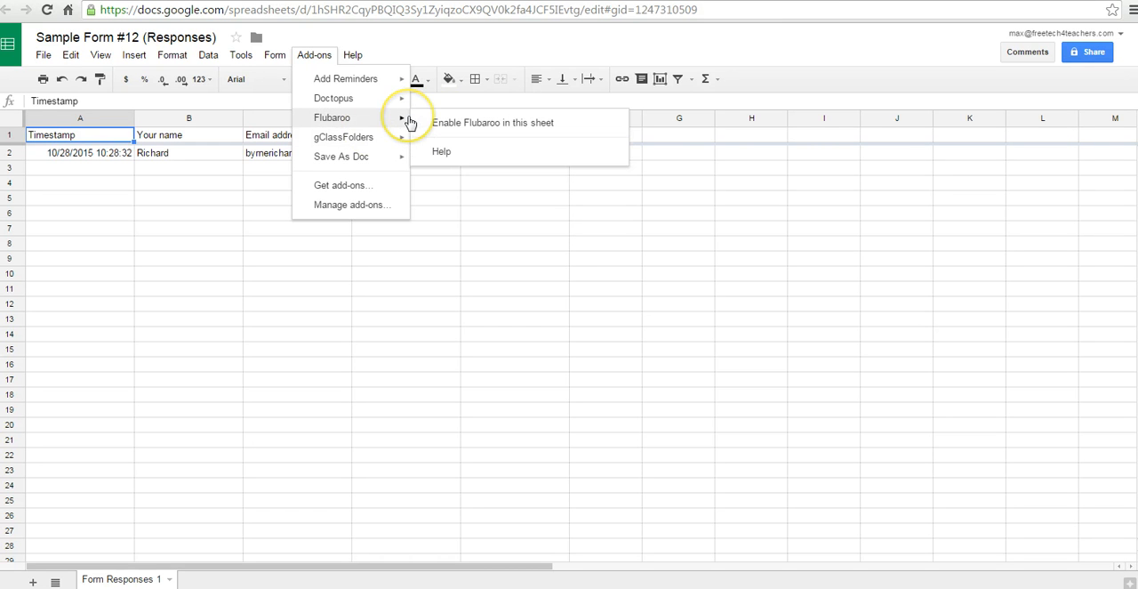